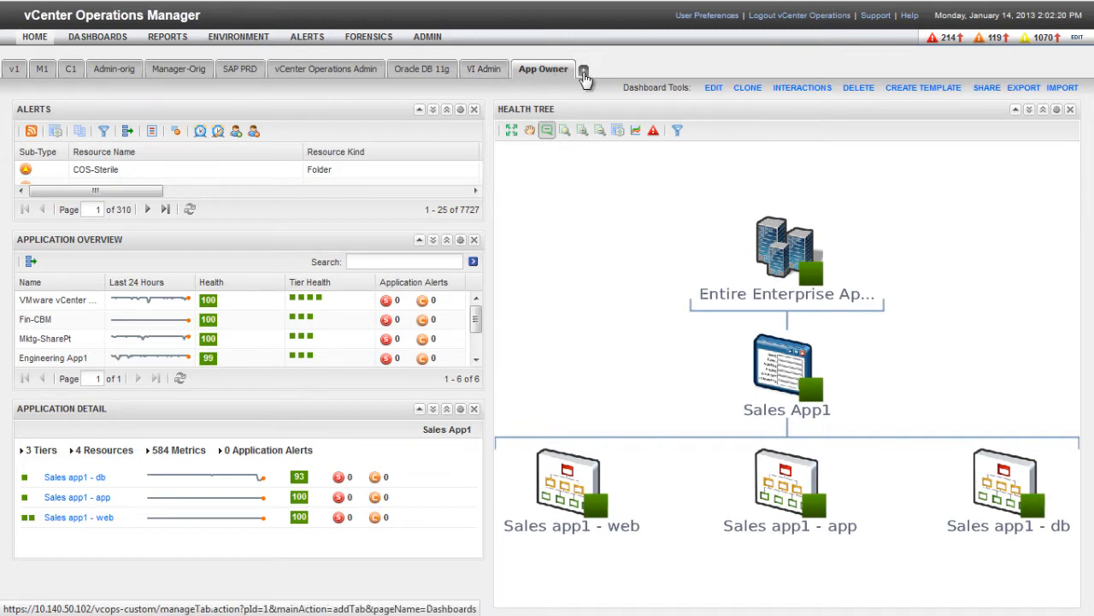
# Create a new dashboard tab and place Heat Map and Health Status widgets in its layout
pyautogui.click(584, 69)
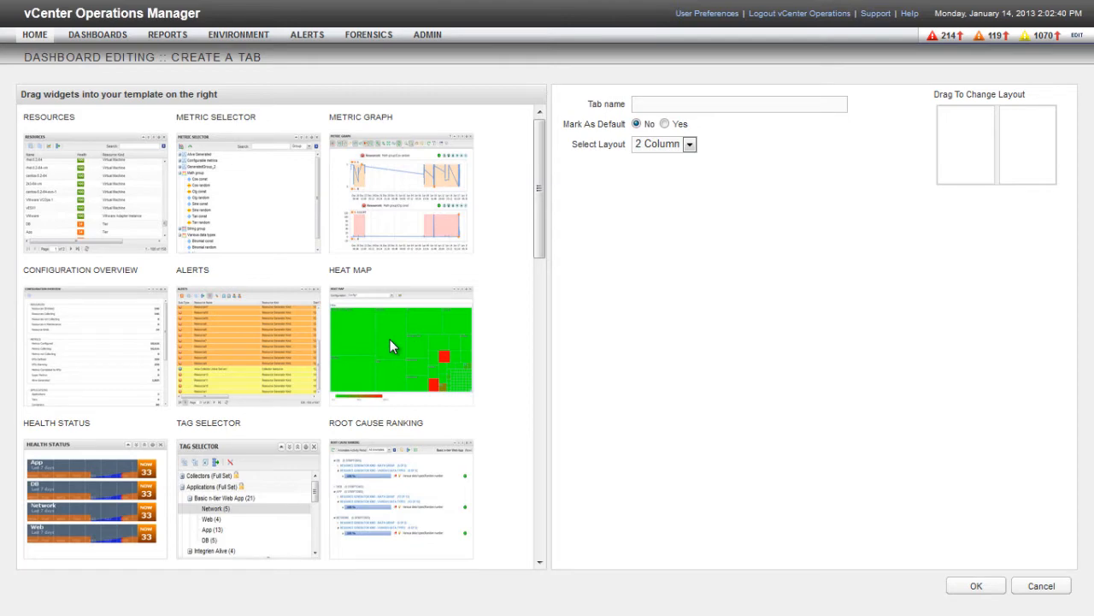
pyautogui.moveTo(393, 346); pyautogui.dragTo(778, 338)
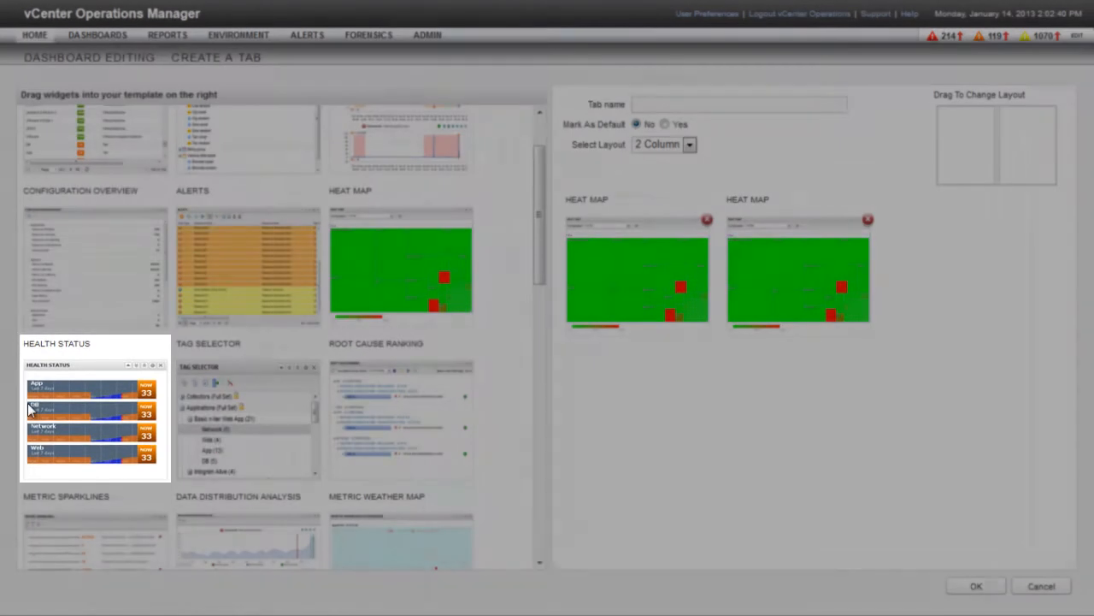
pyautogui.moveTo(94, 408); pyautogui.dragTo(637, 441)
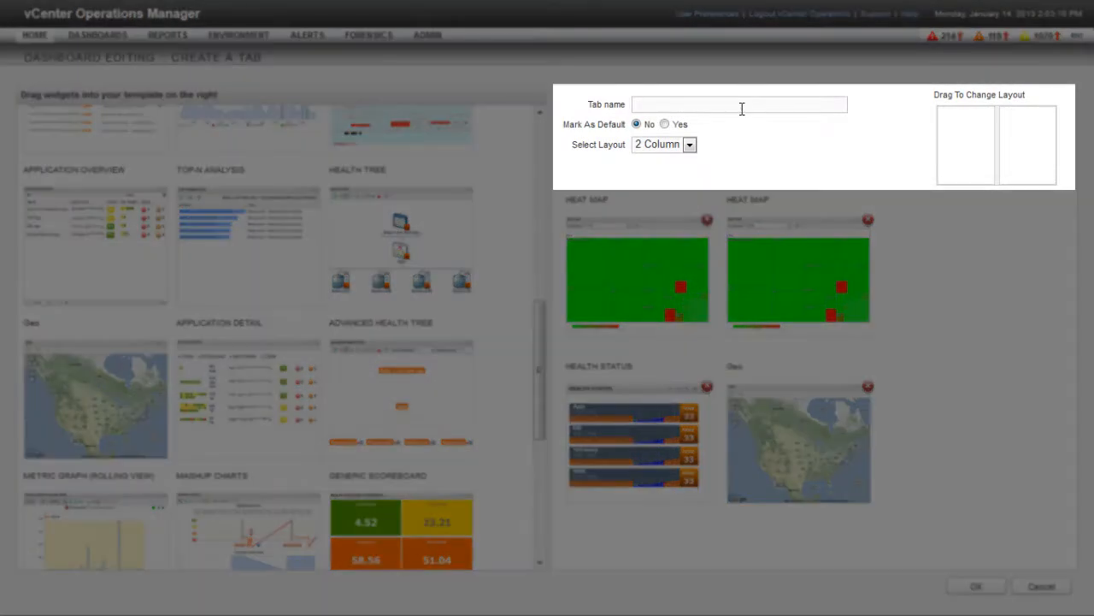
# Enter 'Executive - CXO' as the tab name and confirm the new tab
pyautogui.write('Executive -')
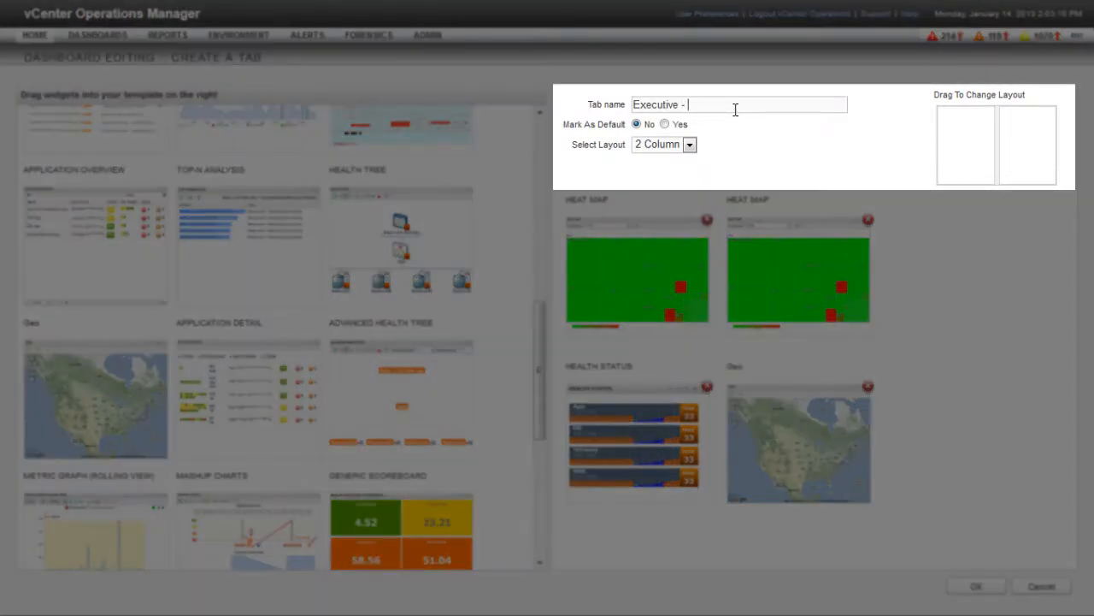
pyautogui.write('CXO')
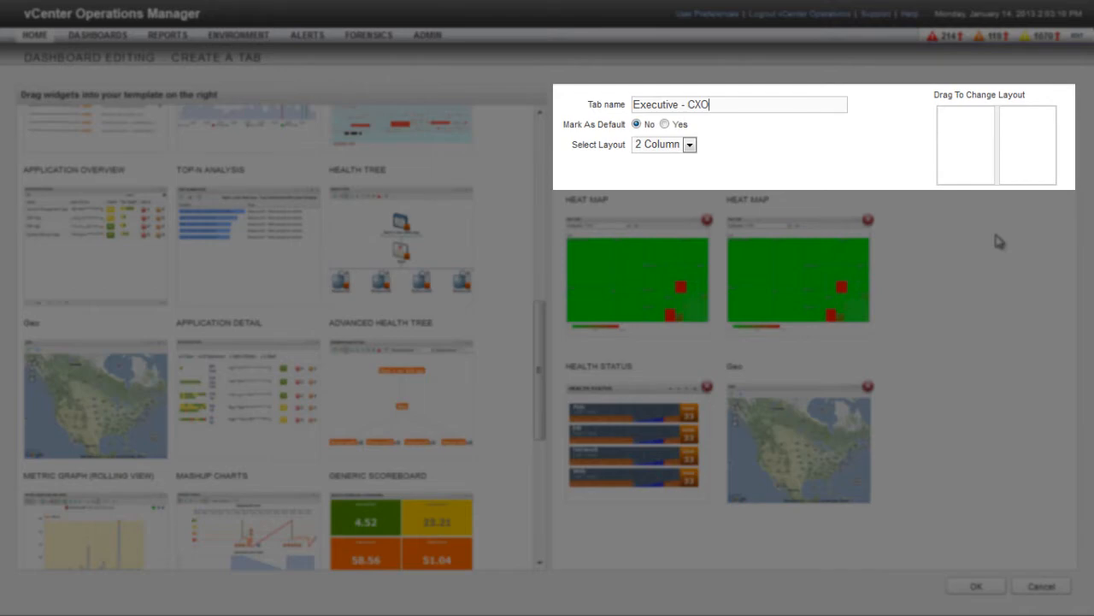
pyautogui.moveTo(963, 490)
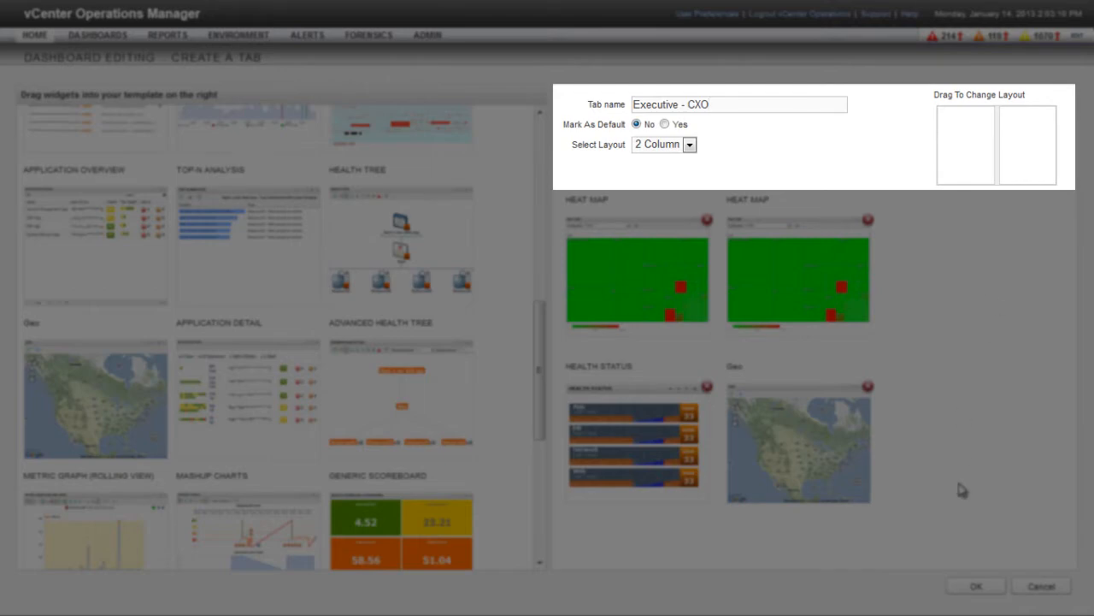
pyautogui.click(975, 585)
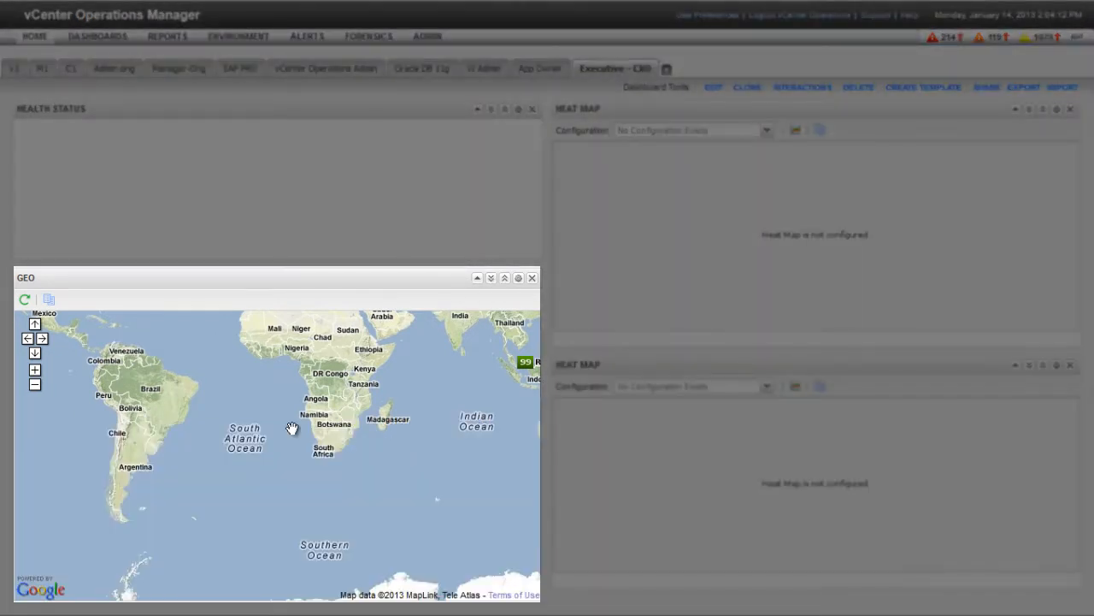
pyautogui.moveTo(231, 427)
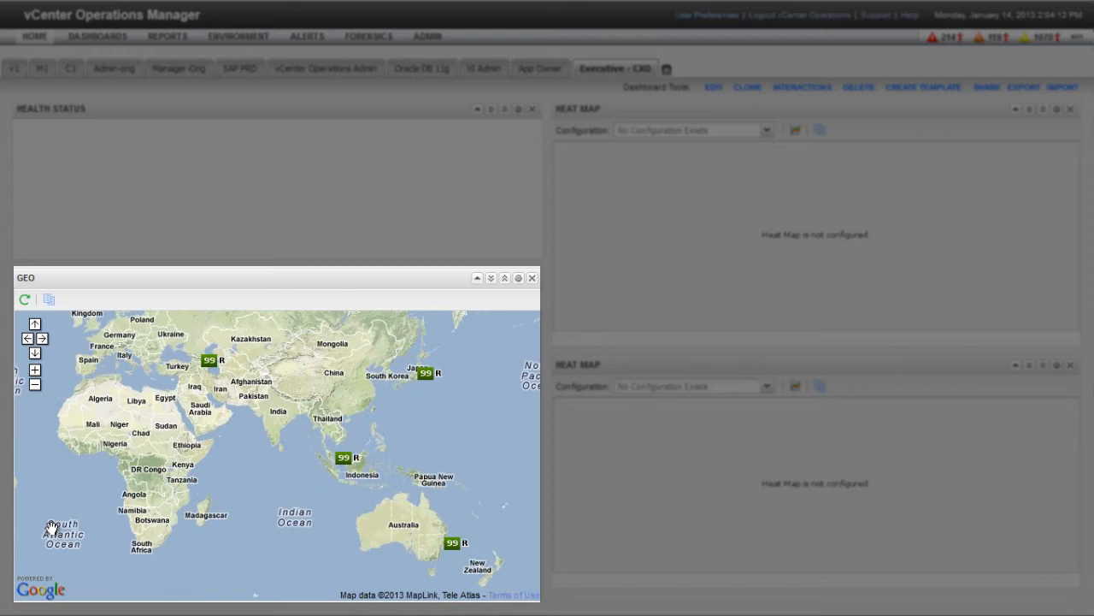
pyautogui.moveTo(354, 414)
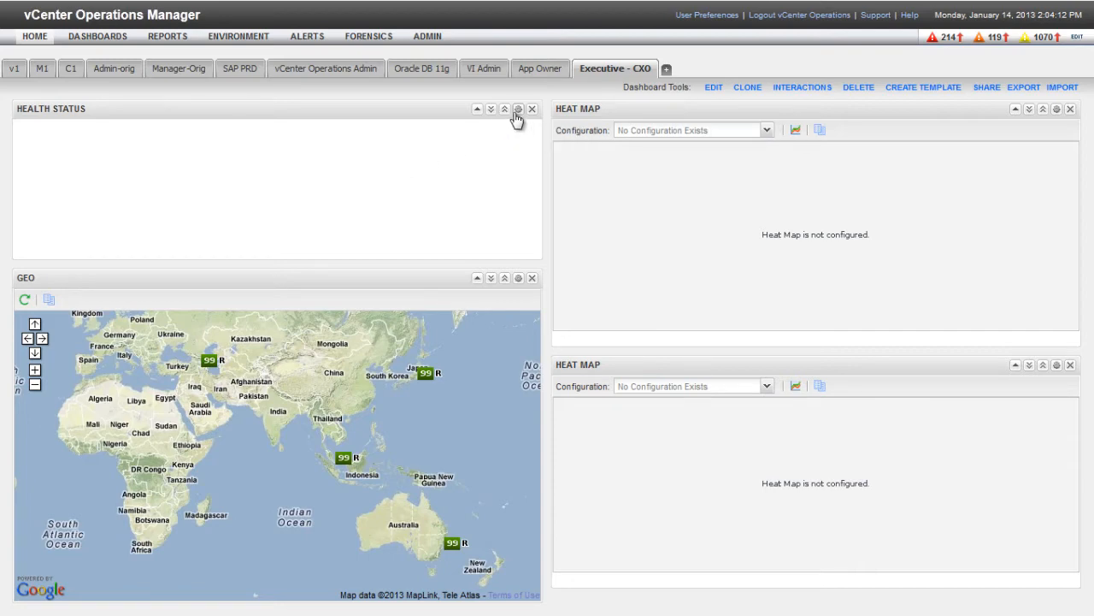
# Turn on Self Provider for Health Status and select Sales App1, Engineering App1, Fin-CBM, Mktg-SharePt
pyautogui.click(518, 109)
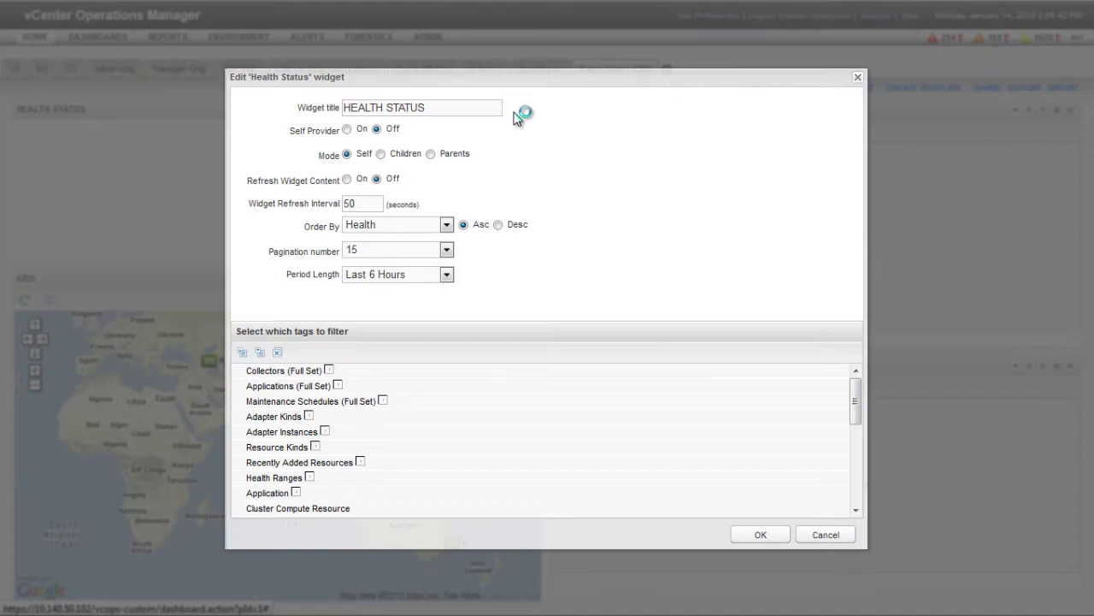
pyautogui.click(347, 128)
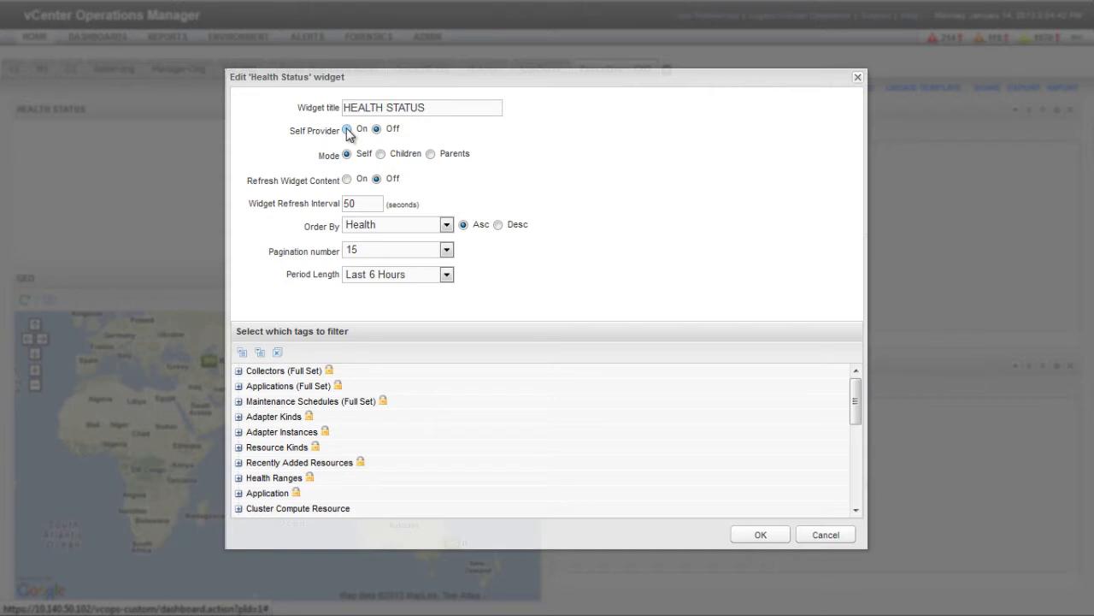
pyautogui.click(347, 128)
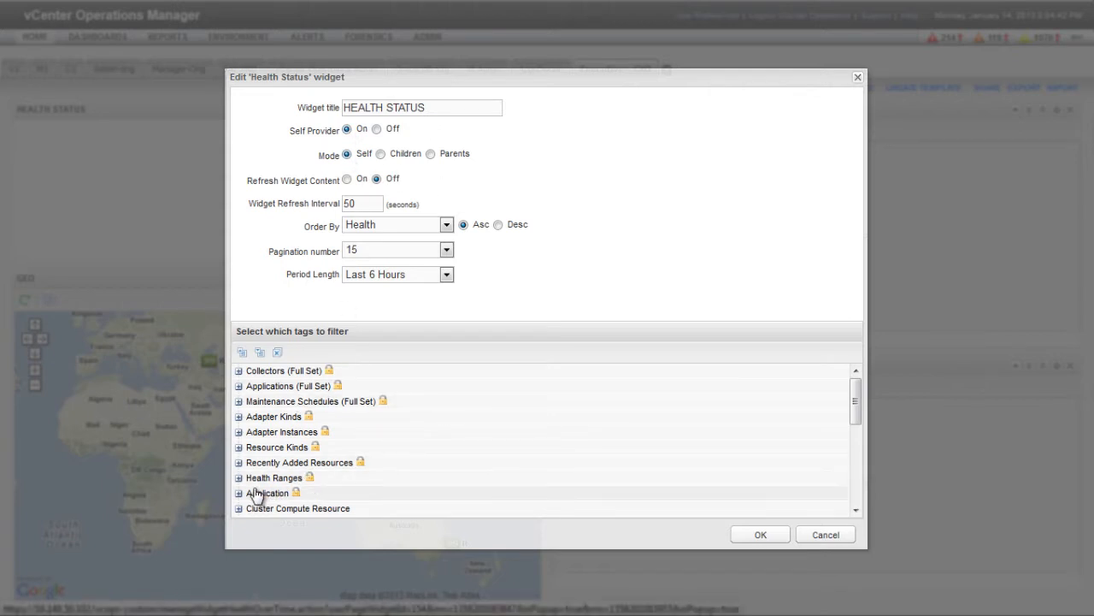
pyautogui.click(238, 493)
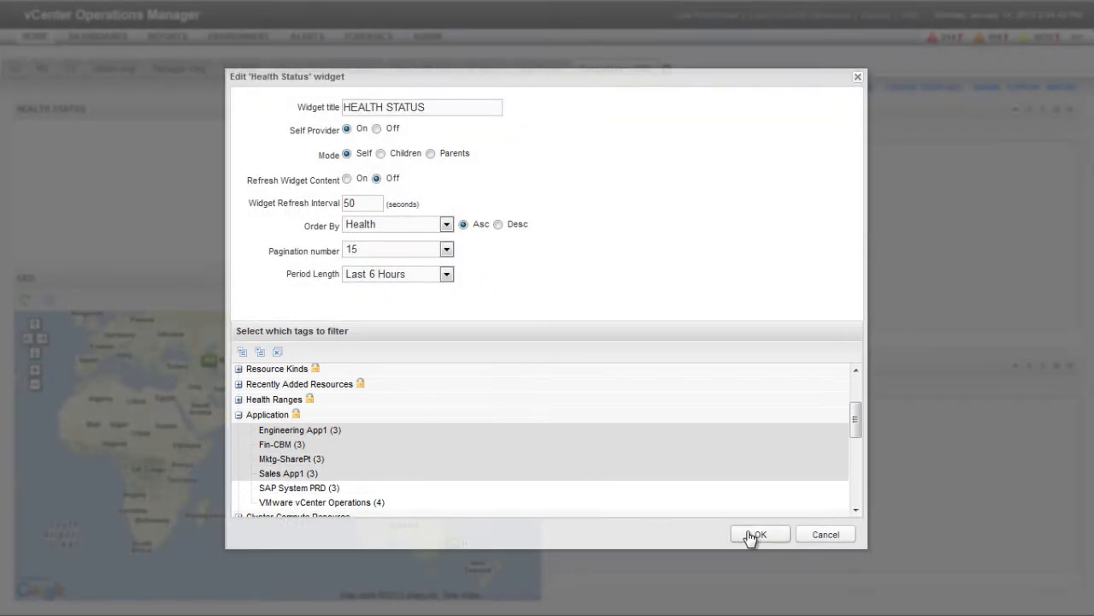
pyautogui.click(756, 533)
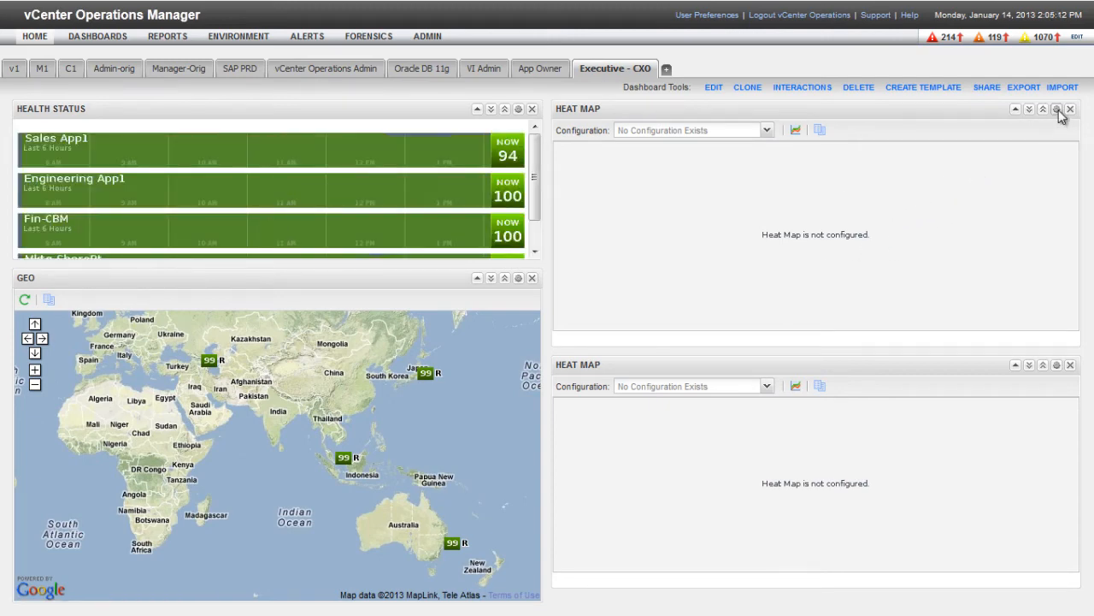
# Title the top heat map App Health, group by Application, colour by Self - Health Score
pyautogui.click(1056, 109)
pyautogui.write('App Health')
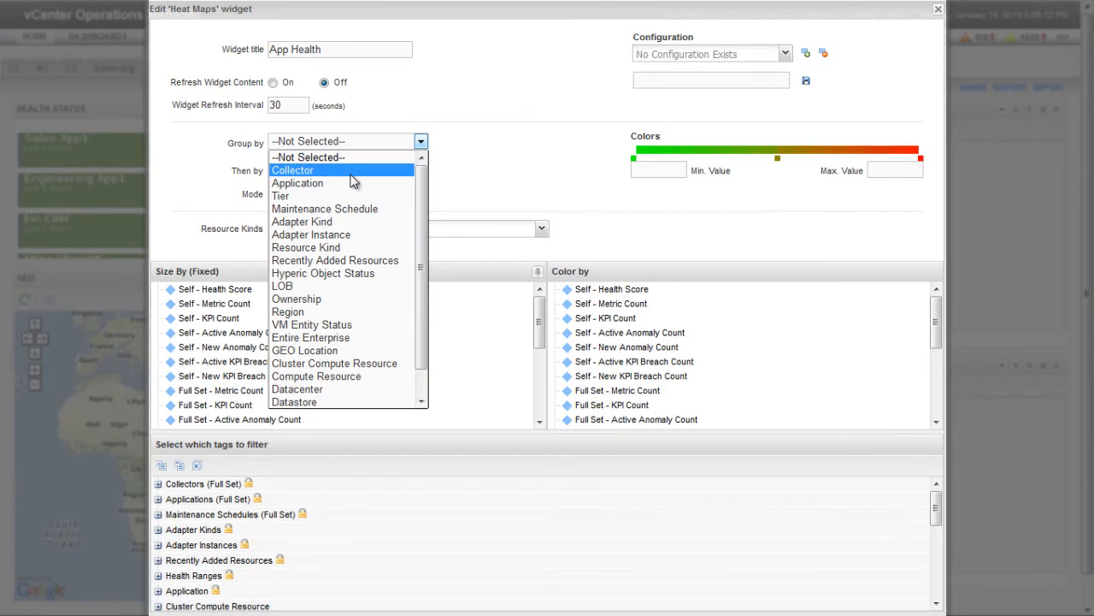
pyautogui.click(298, 183)
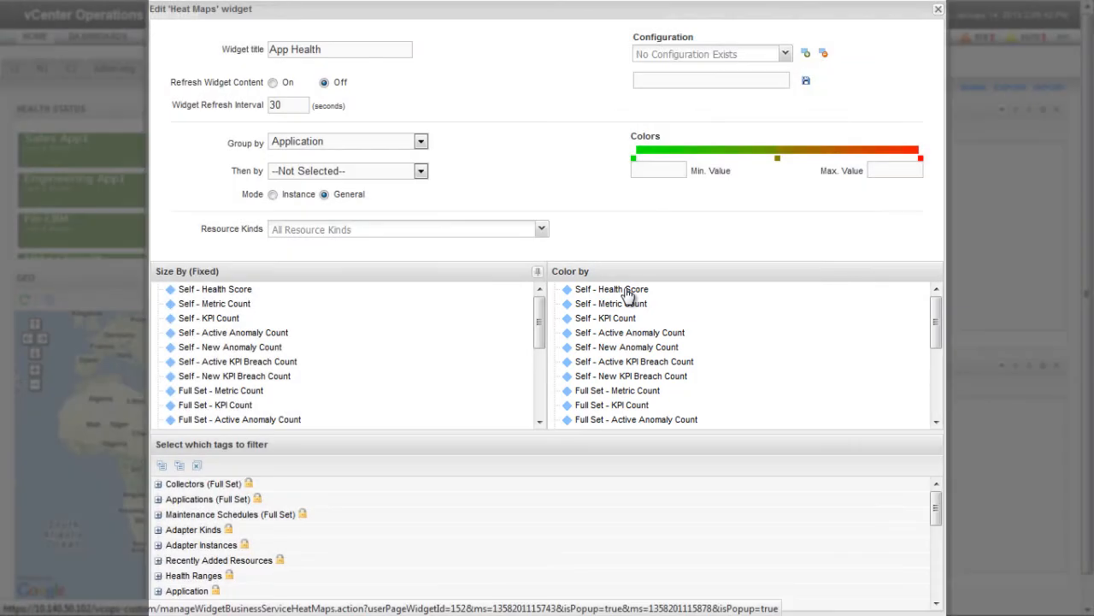
pyautogui.click(611, 289)
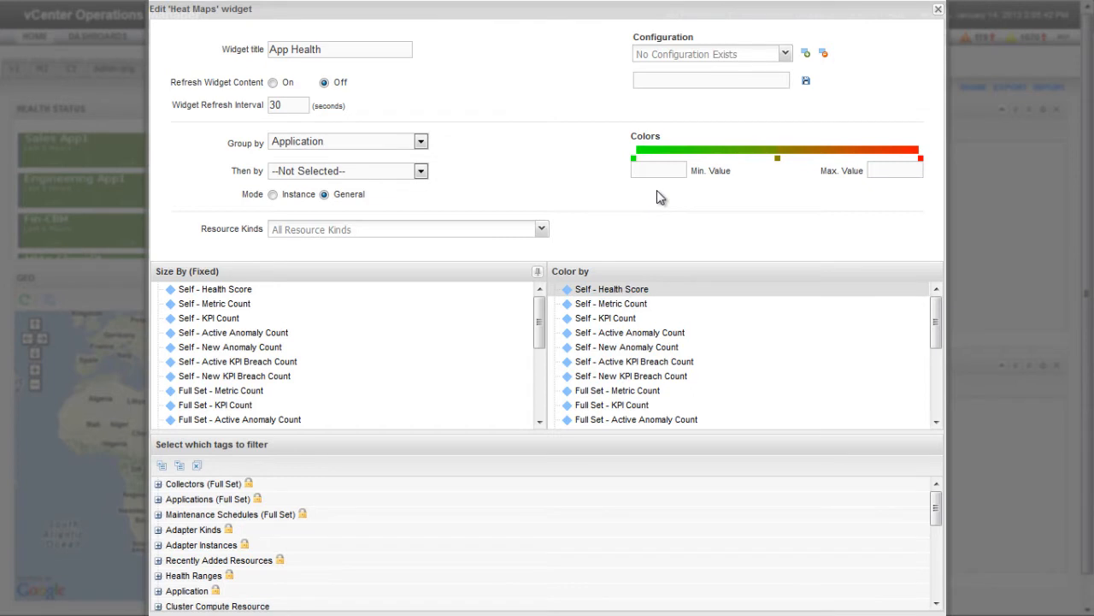
# Set the red-to-green colour scale over 0–100 and capture it as the App Health configuration
pyautogui.click(659, 170)
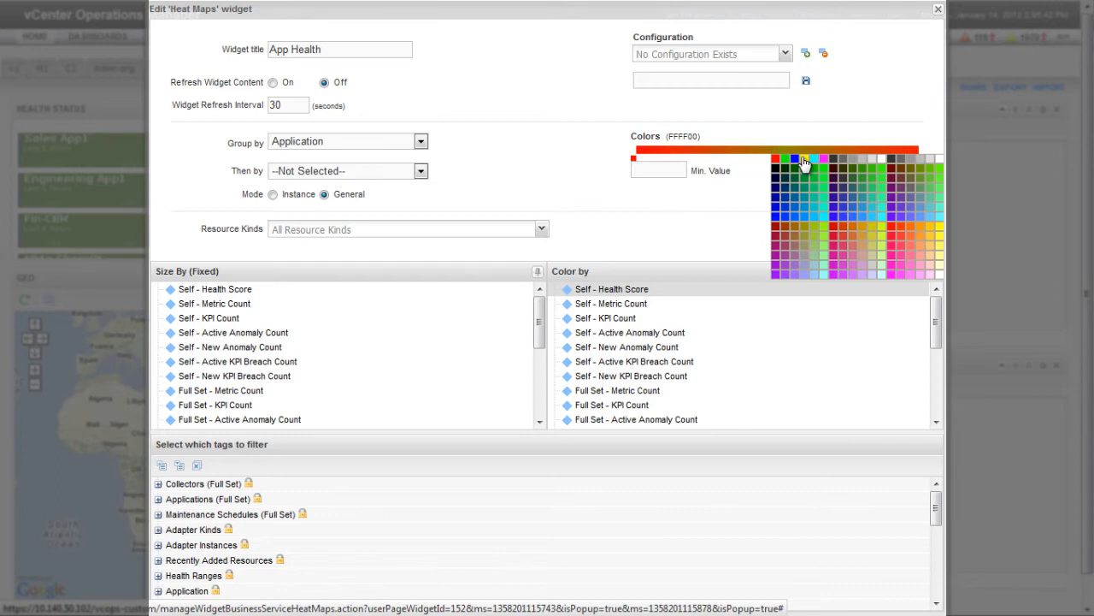
pyautogui.click(804, 159)
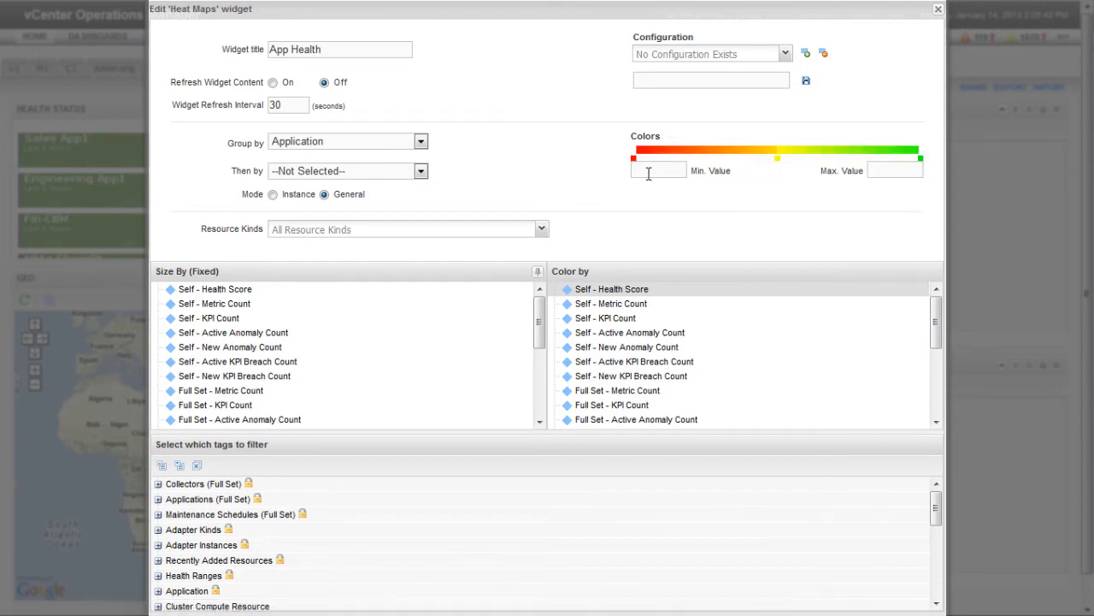
pyautogui.click(659, 170)
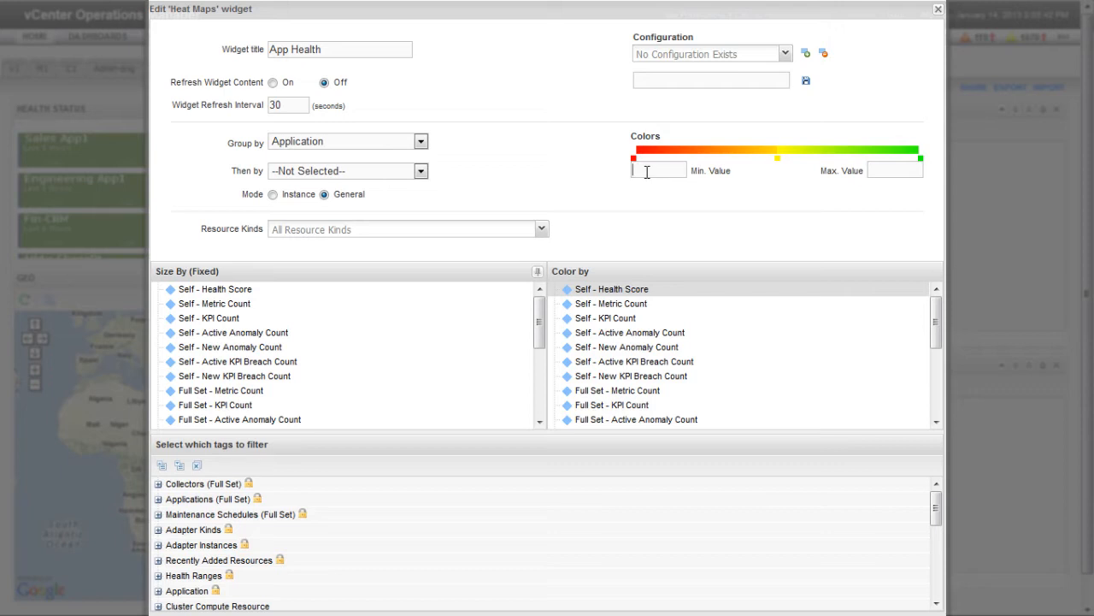
pyautogui.write('10')
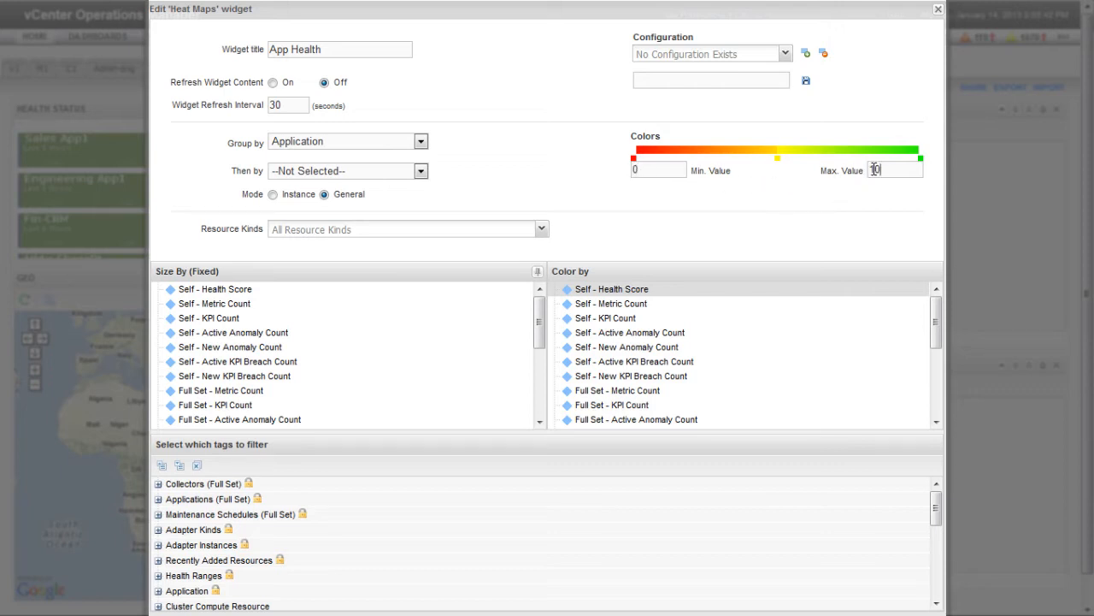
pyautogui.write('100')
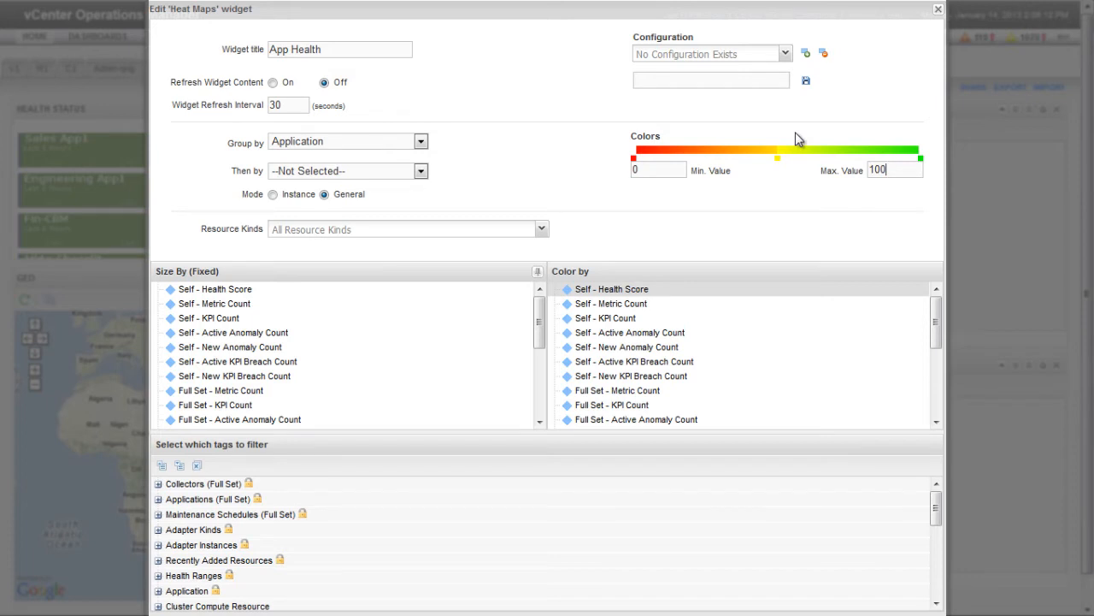
pyautogui.moveTo(805, 54)
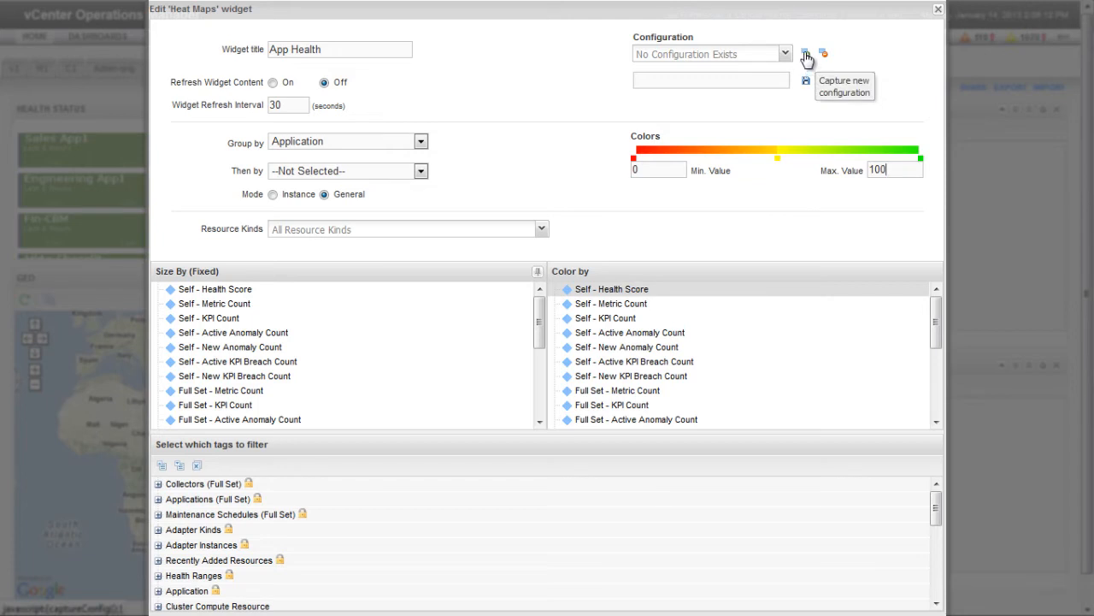
pyautogui.click(805, 53)
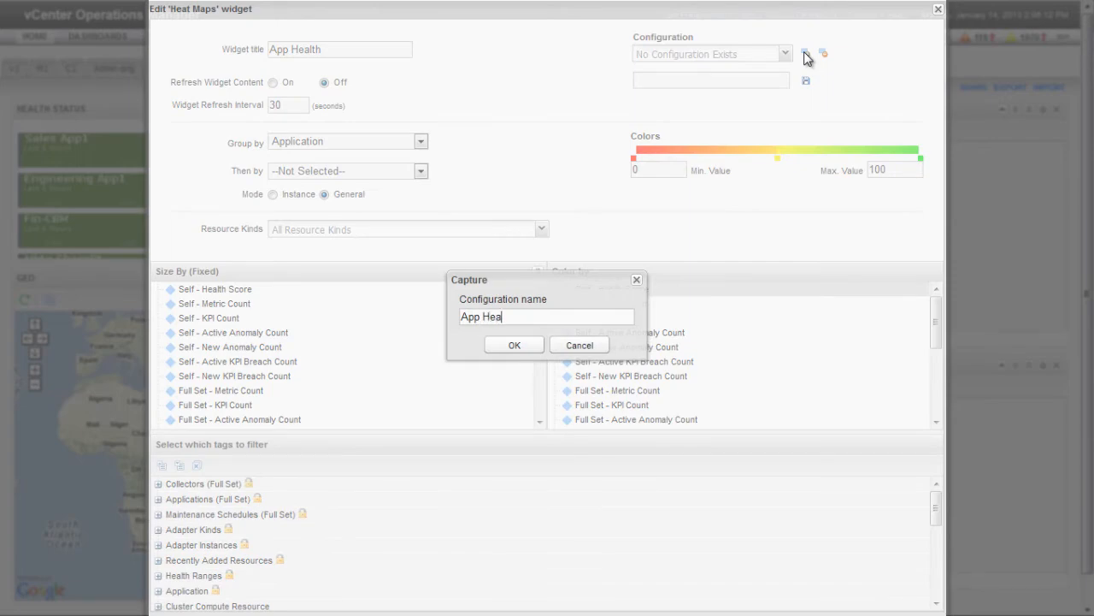
pyautogui.click(514, 345)
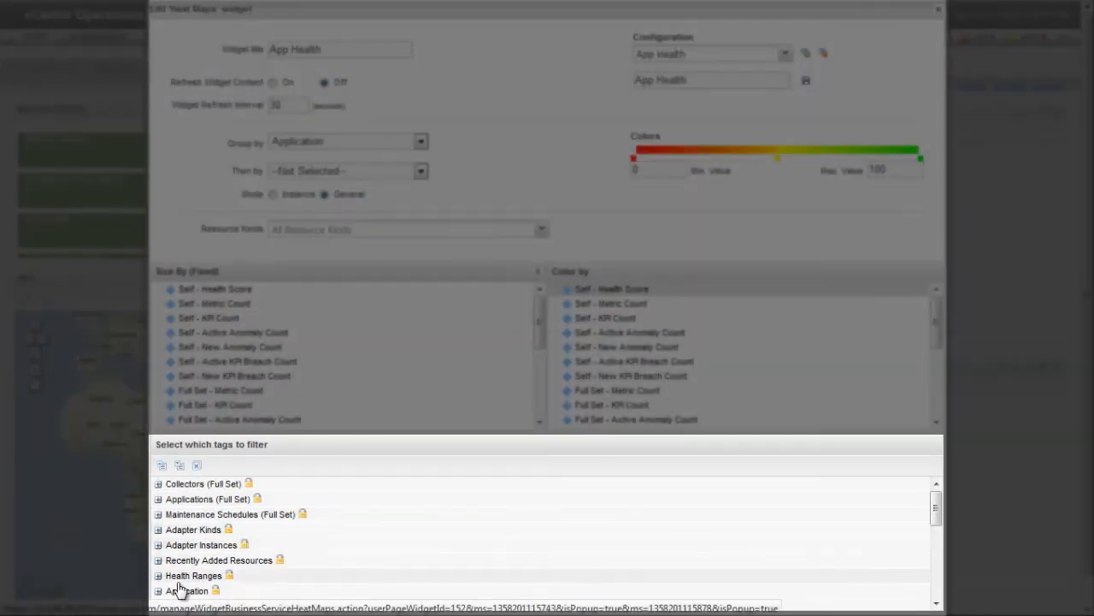
# Expand the Application tag filter to pick Engineering App1, Fin-CBM and Sales App1
pyautogui.click(158, 591)
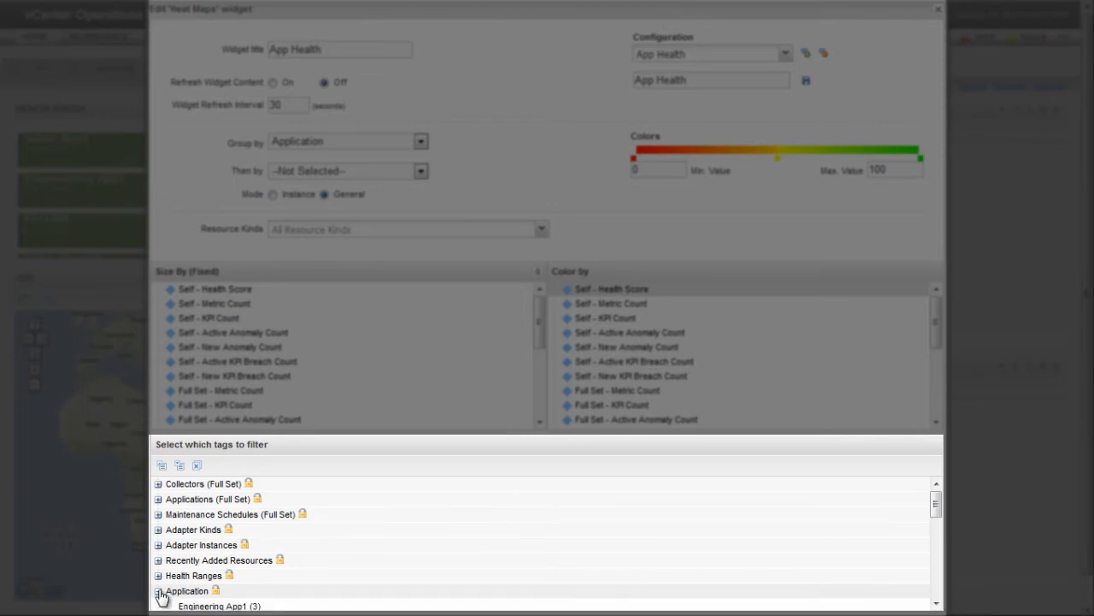
pyautogui.click(159, 590)
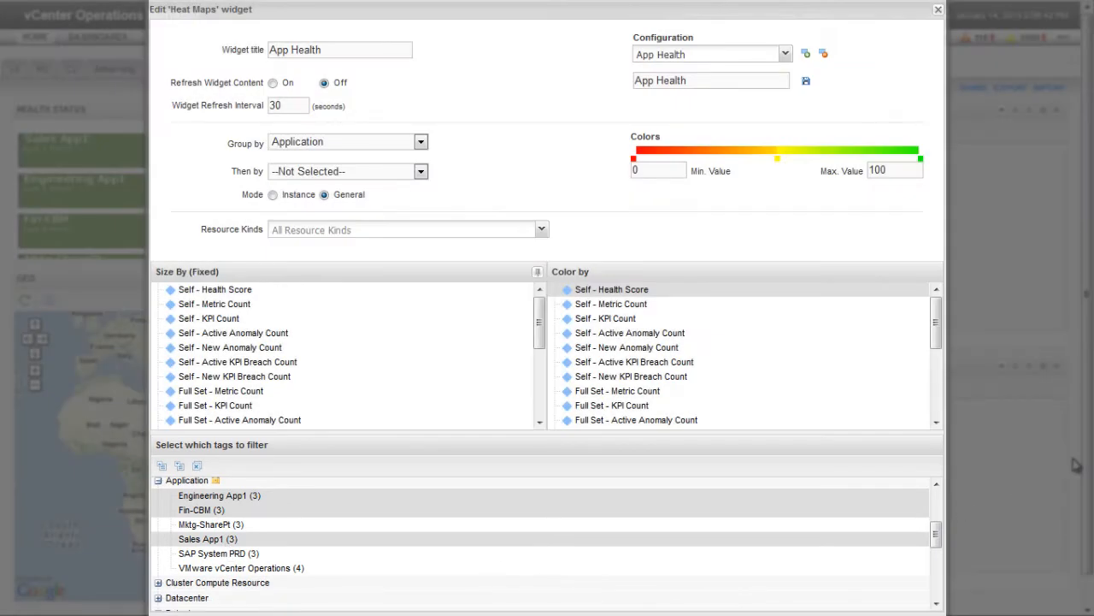
pyautogui.moveTo(808, 78)
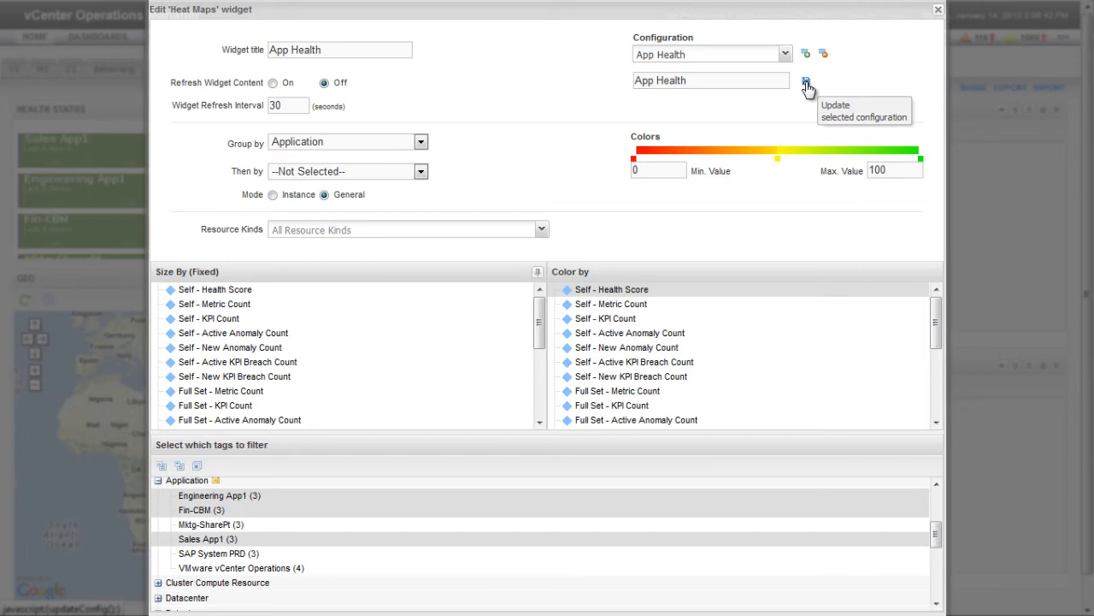
pyautogui.moveTo(869, 105)
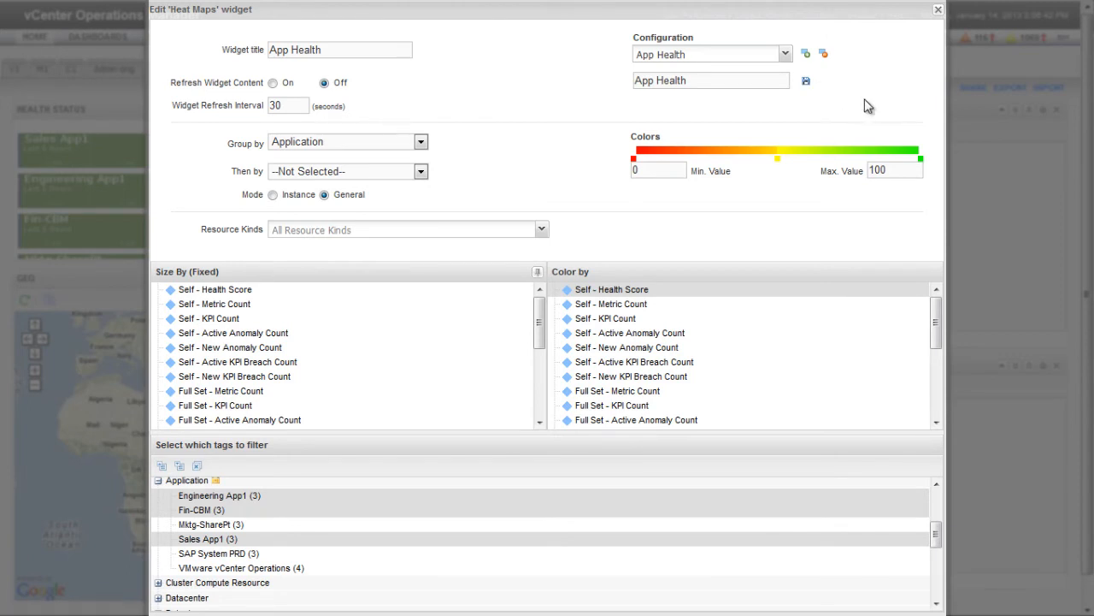
# Apply the App Health settings and group the second heat map by LOB
pyautogui.click(938, 9)
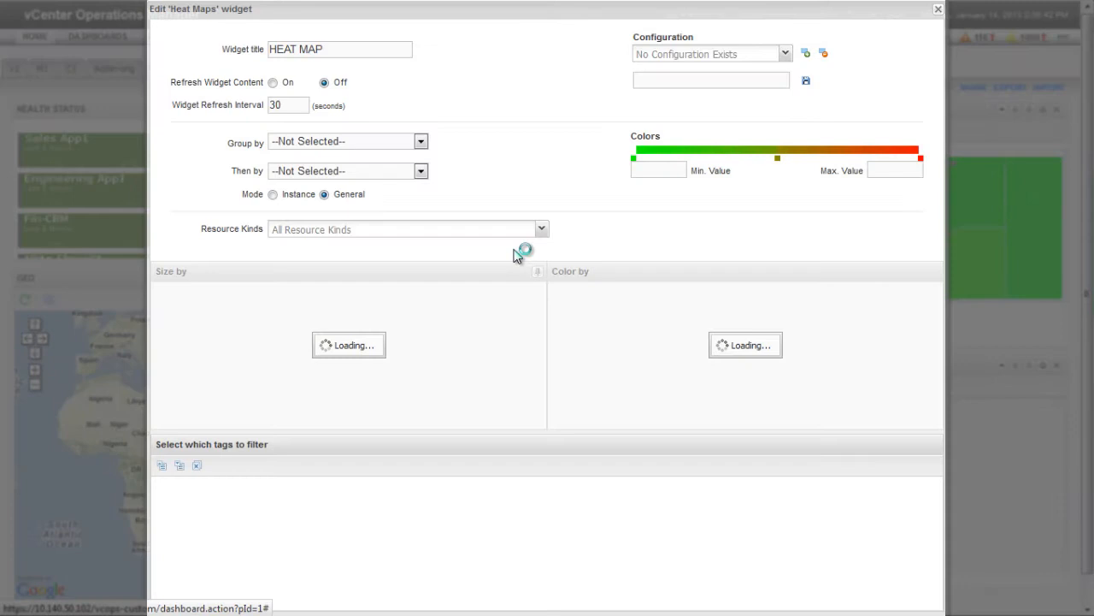
pyautogui.click(419, 141)
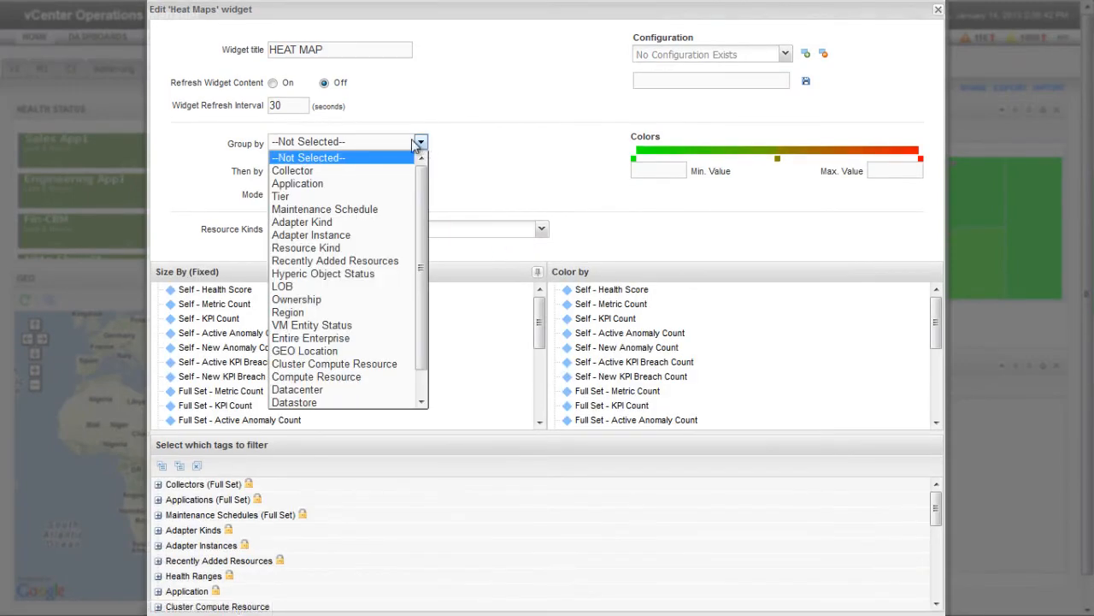
pyautogui.moveTo(305, 286)
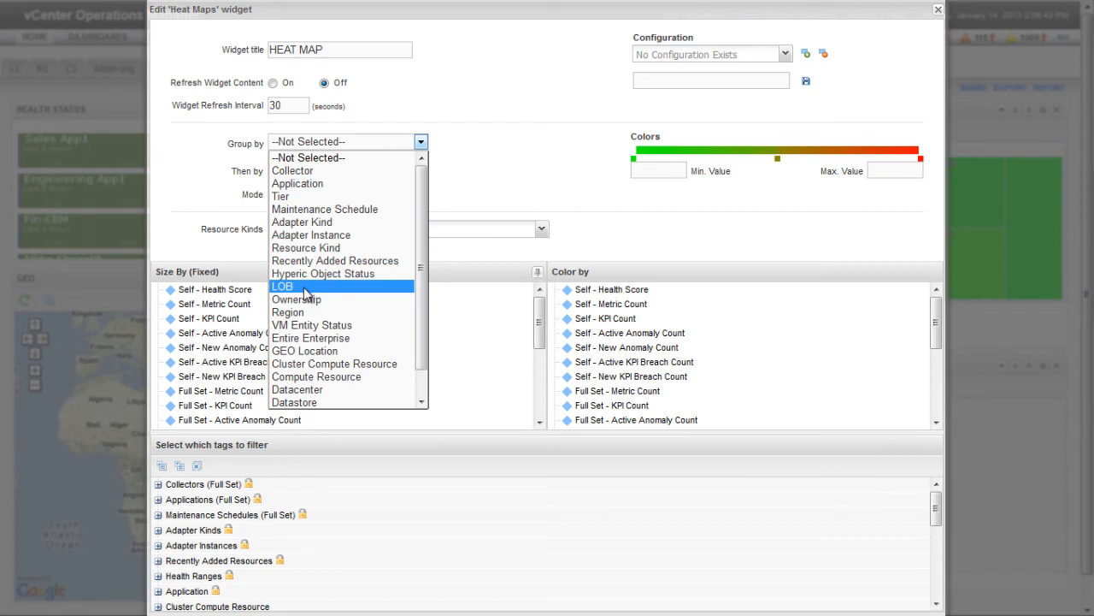
pyautogui.click(283, 286)
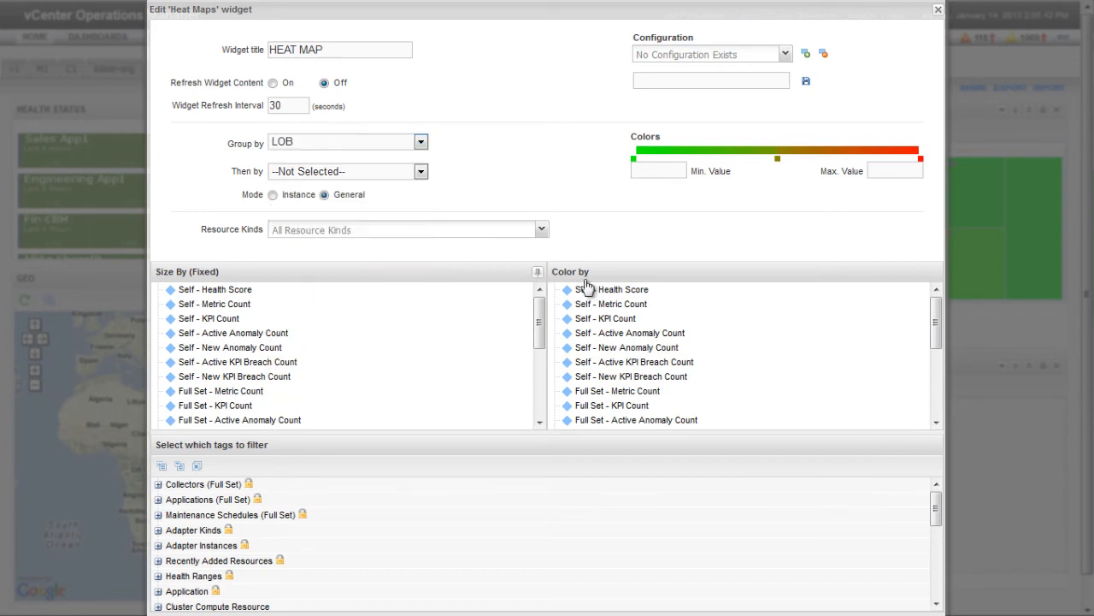
pyautogui.moveTo(592, 293)
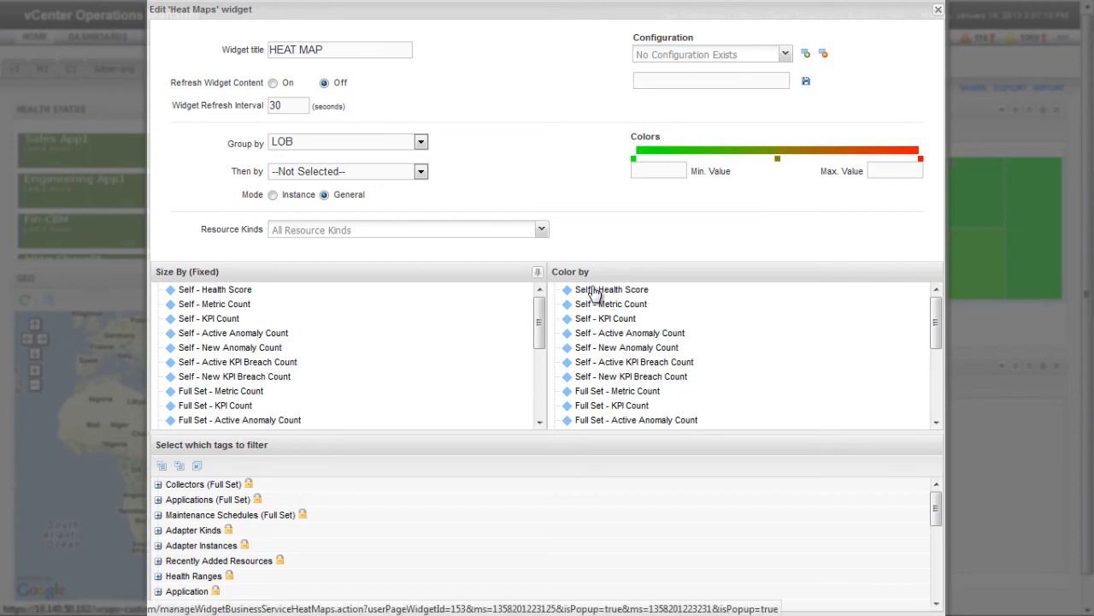
# Colour the LOB heat map by Self - Health Score, minimum 0, red at the low end
pyautogui.click(611, 289)
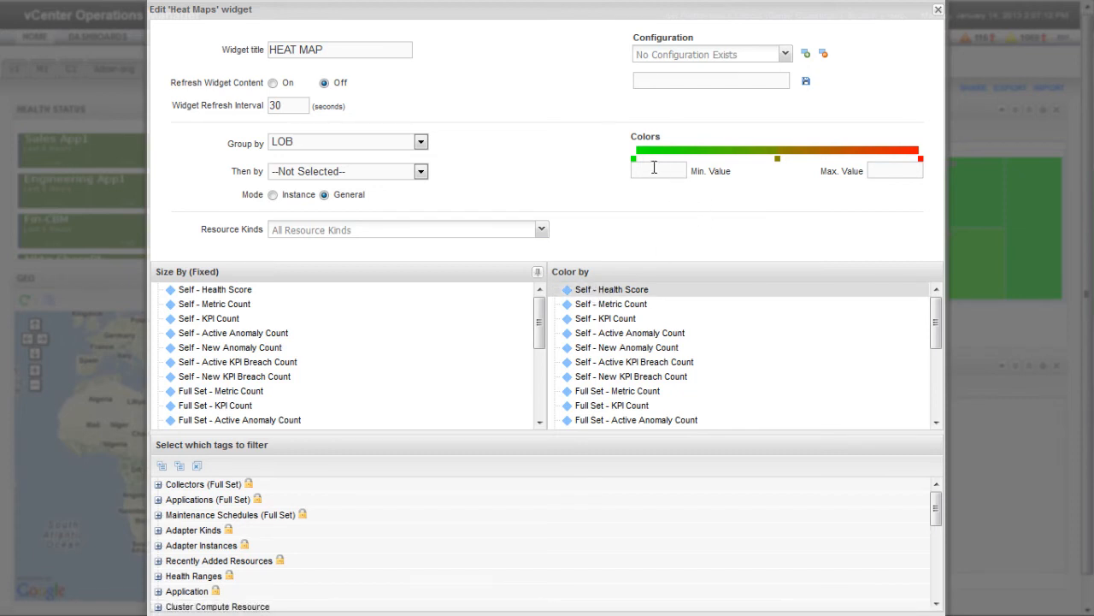
pyautogui.write('00')
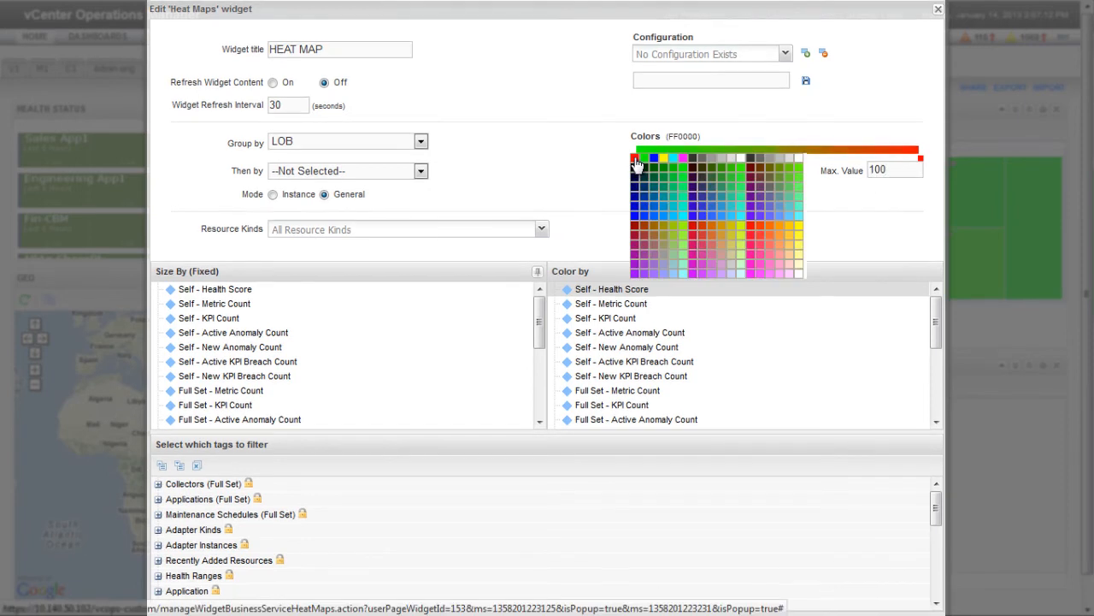
pyautogui.click(788, 161)
pyautogui.write('L')
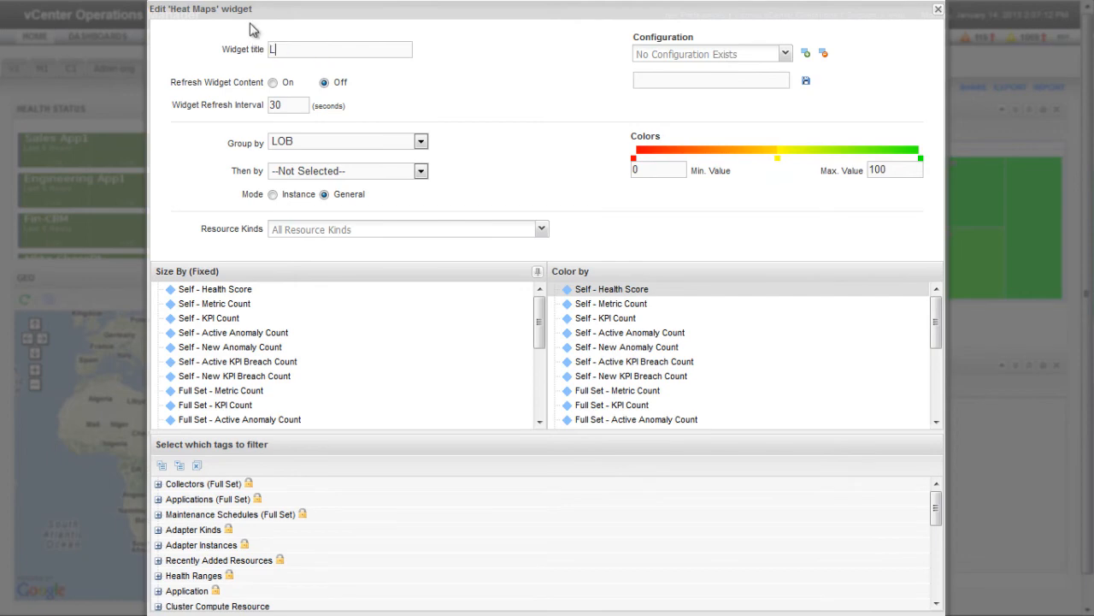
# Title the heat map LOB Health, expand the LOB tags, and save configuration LOB Health
pyautogui.write('OB Health')
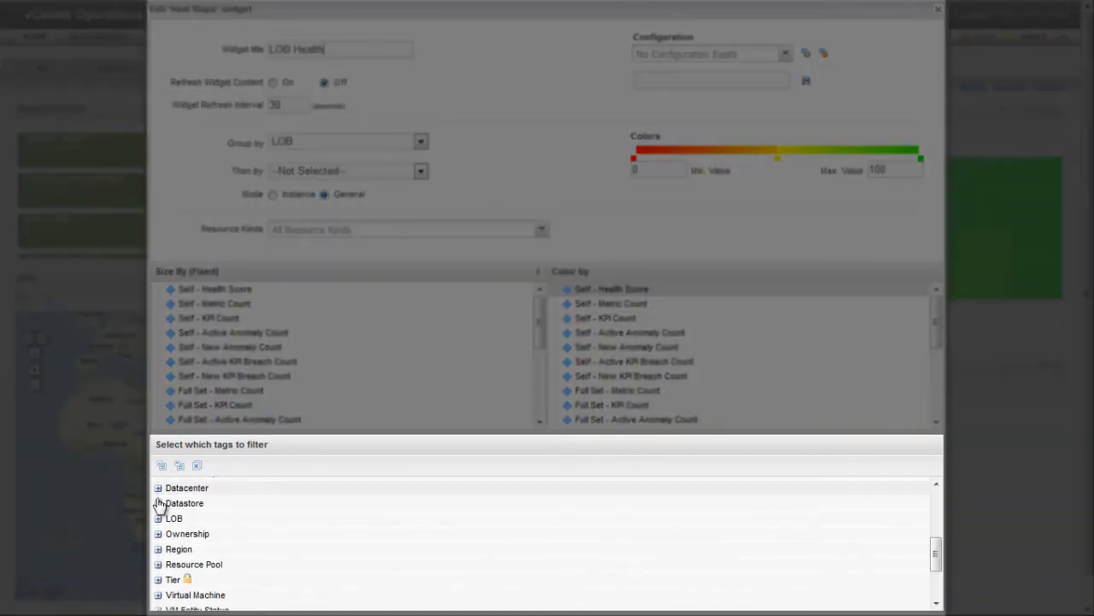
pyautogui.click(158, 518)
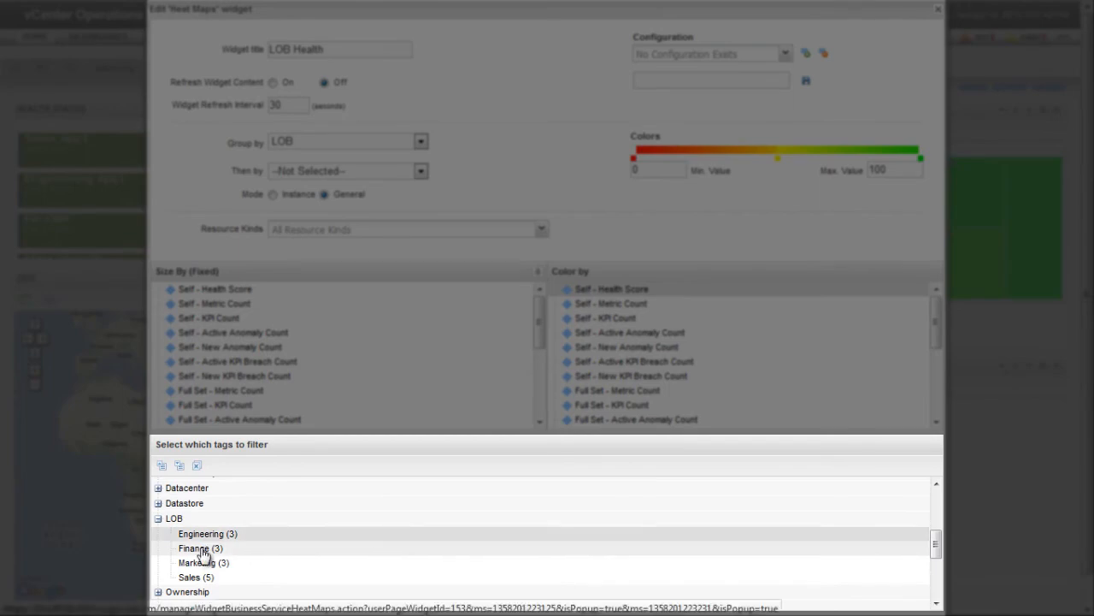
pyautogui.moveTo(805, 53)
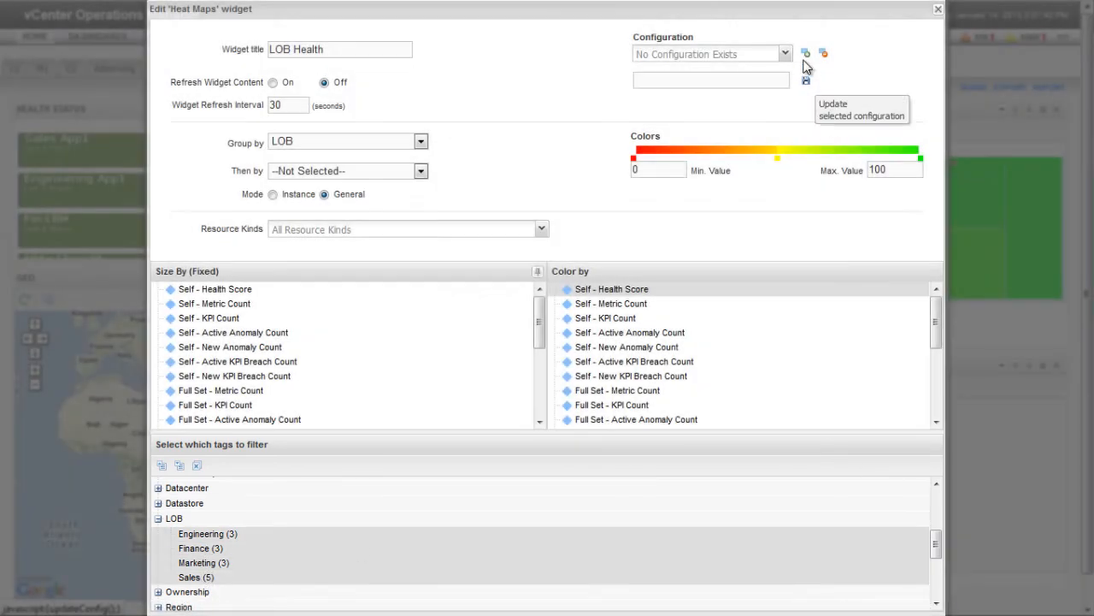
pyautogui.click(805, 53)
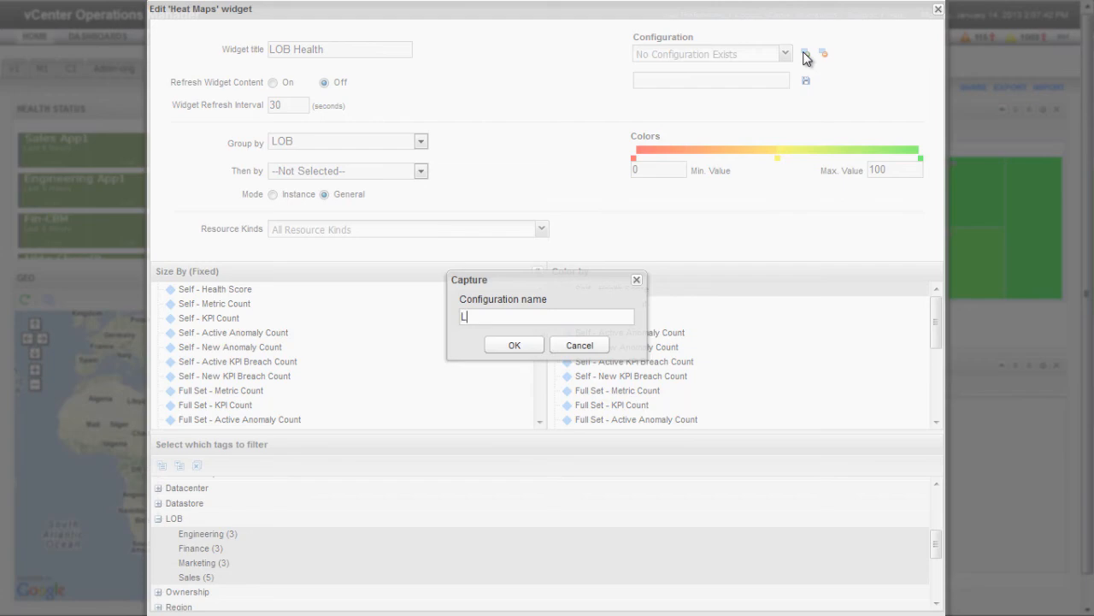
pyautogui.write('OB Health')
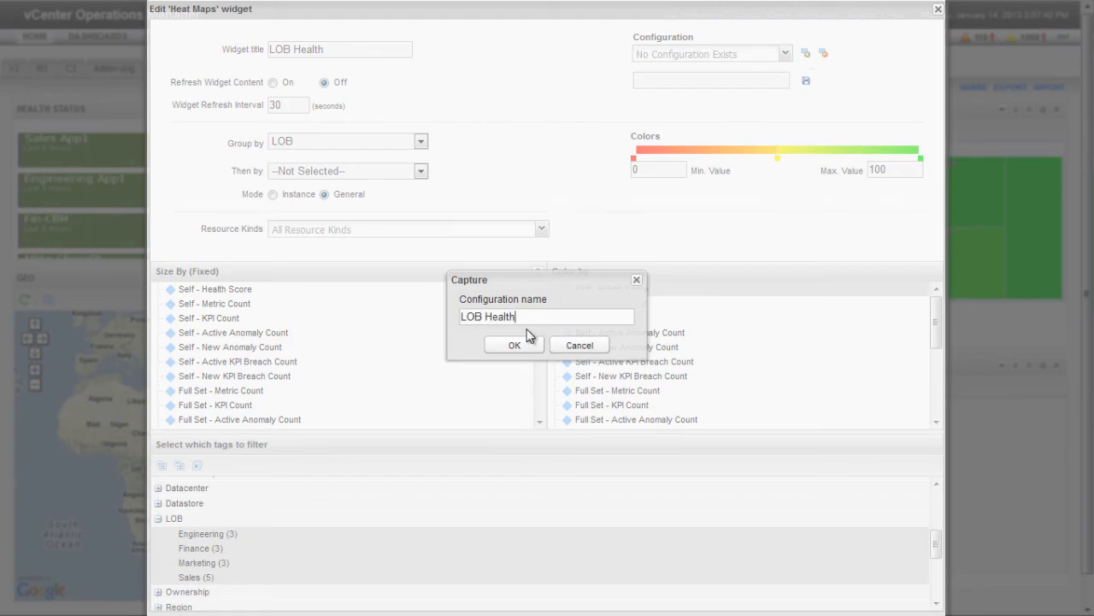
pyautogui.click(514, 345)
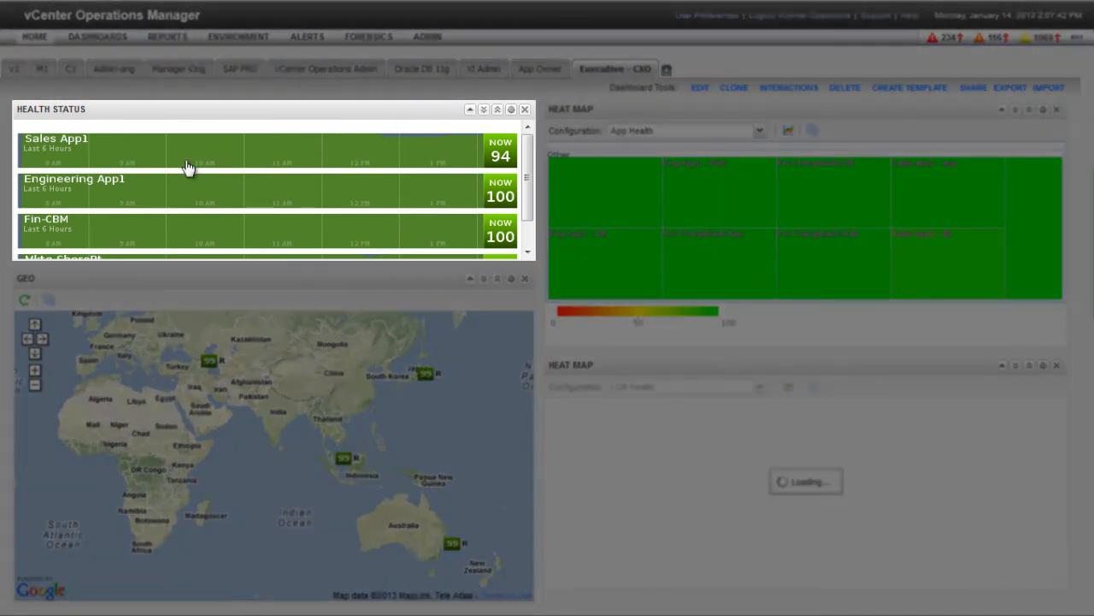
pyautogui.moveTo(77, 176)
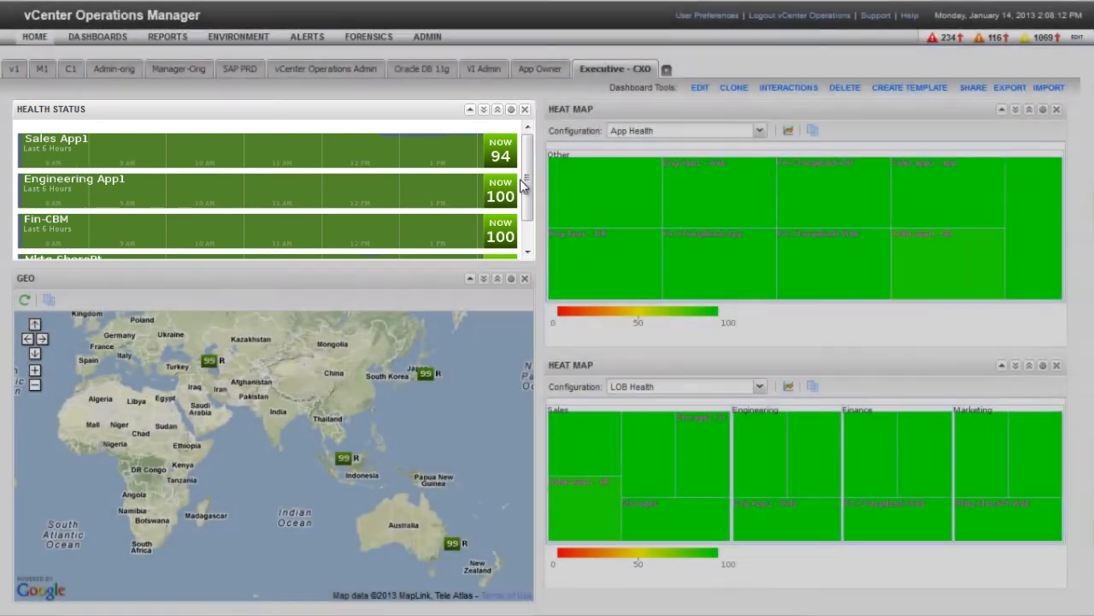
pyautogui.moveTo(431, 474)
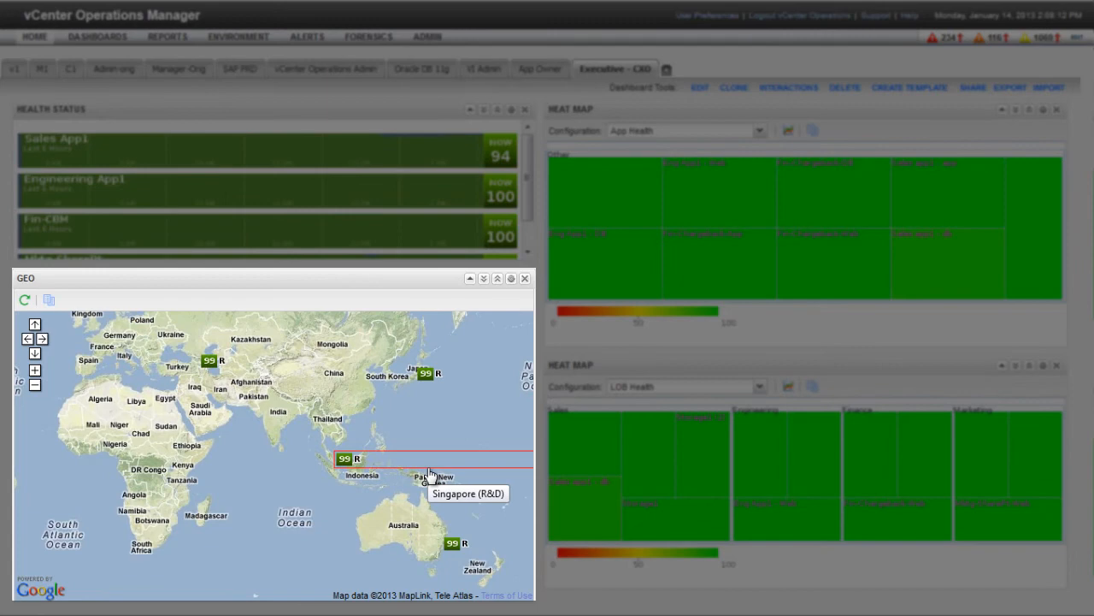
pyautogui.moveTo(442, 379)
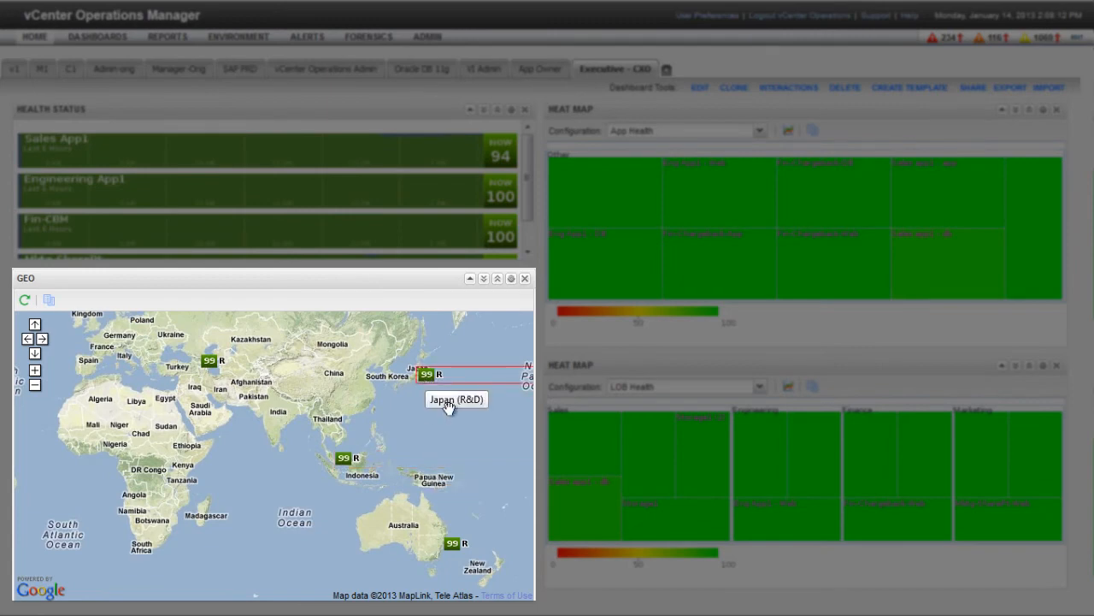
pyautogui.moveTo(426, 377)
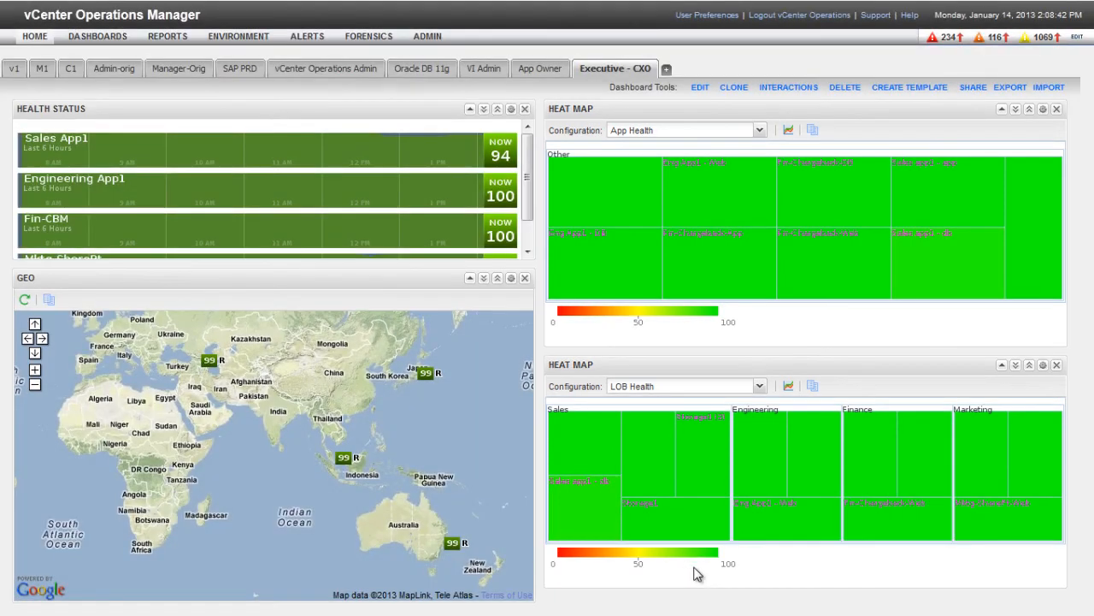
pyautogui.moveTo(705, 594)
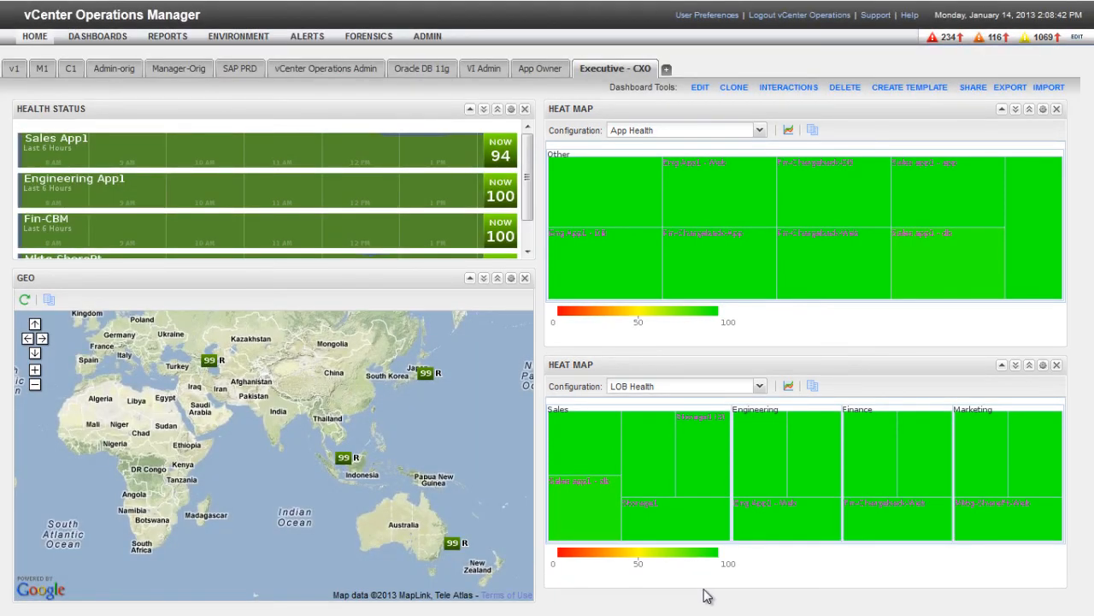